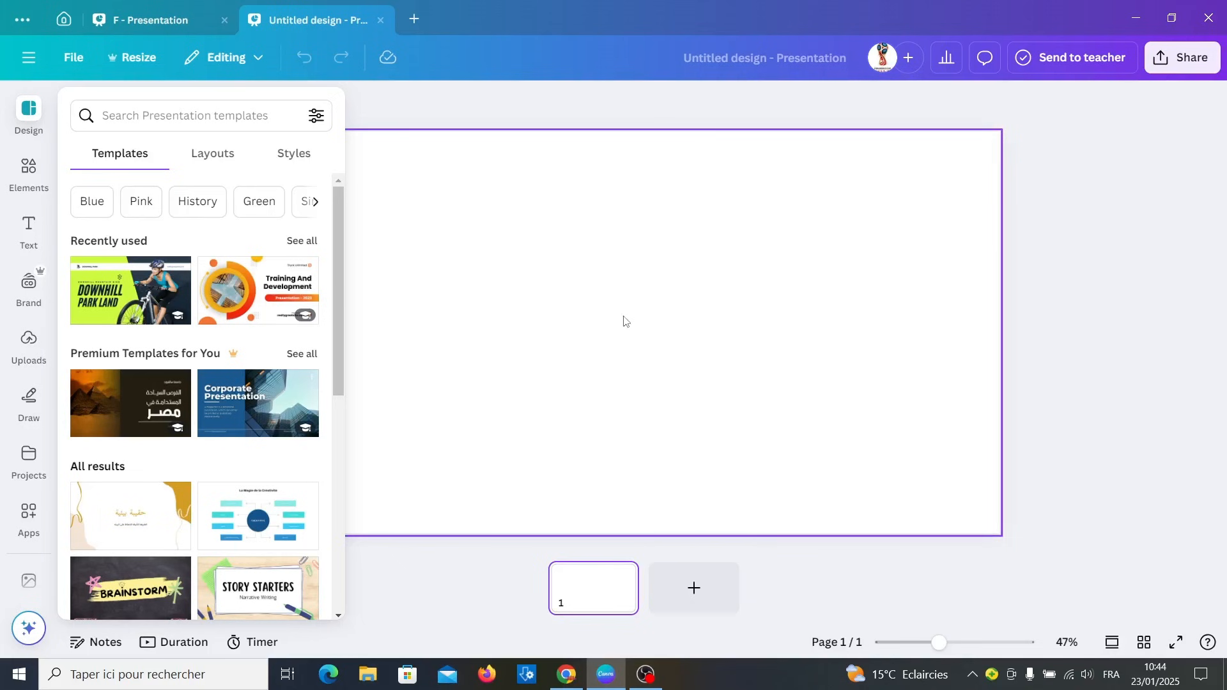
Add the red poppy field photo from recently used elements to the slide.
left_click(28, 172)
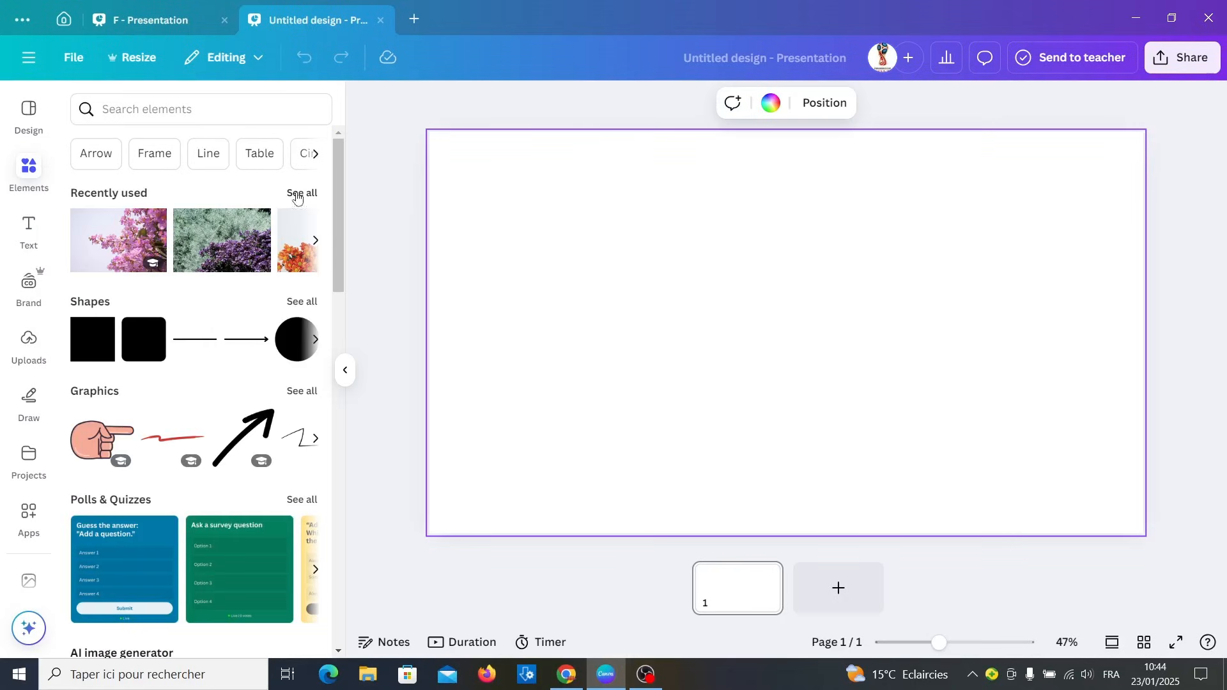
left_click(301, 192)
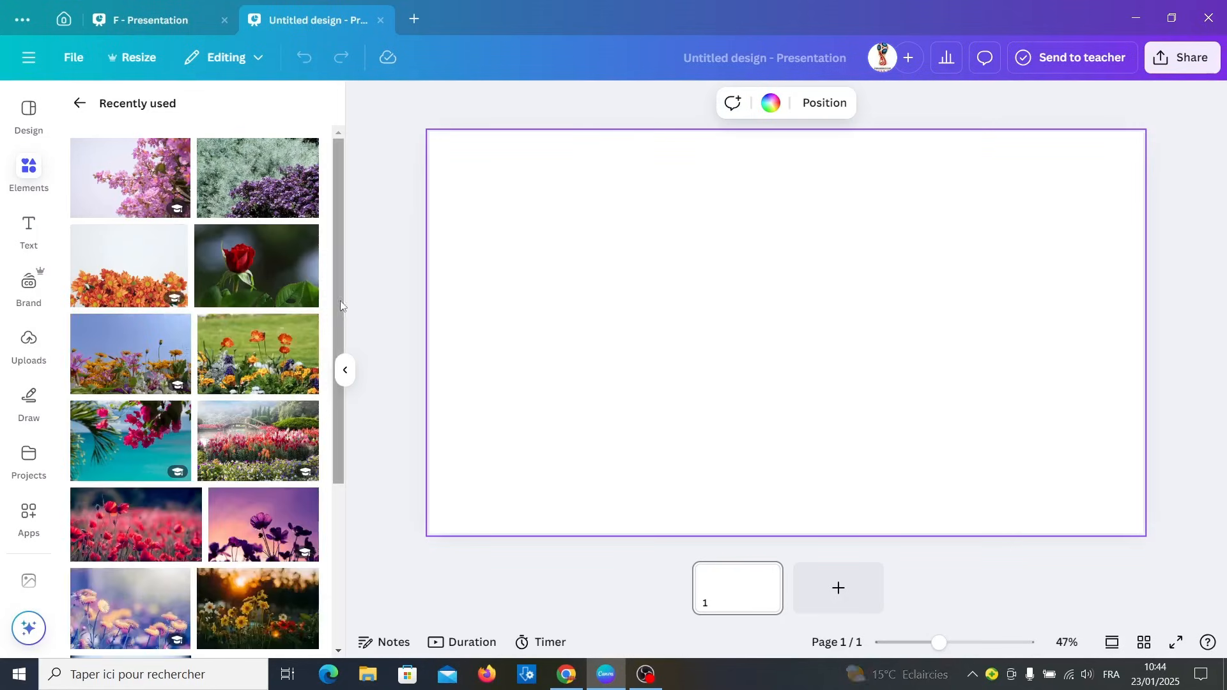
scroll("down", 3)
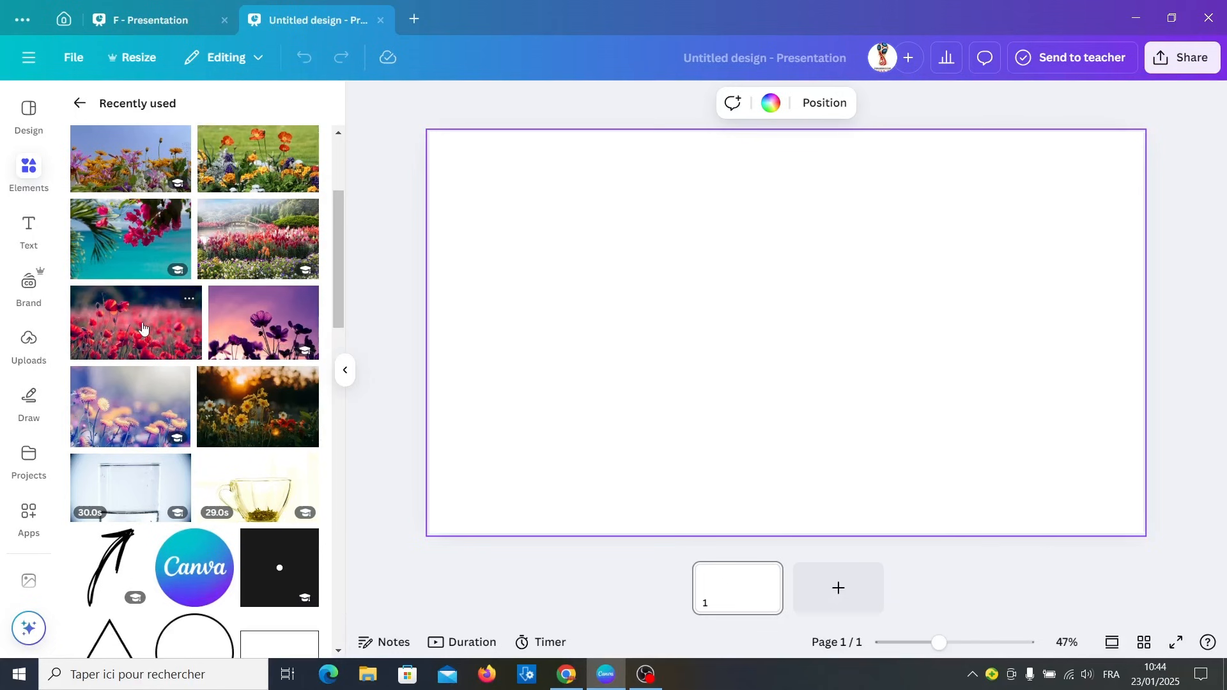
left_click(135, 322)
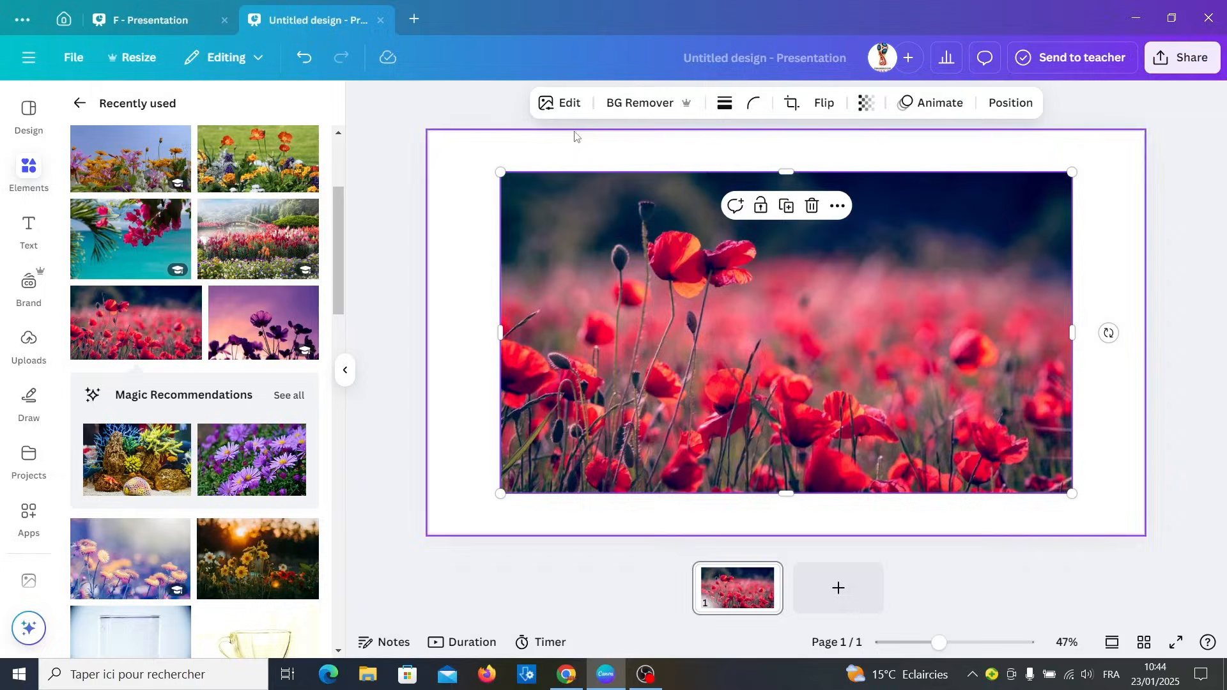
Brush over the foreground poppies with Magic Grab to cut them out as a layer.
left_click(560, 102)
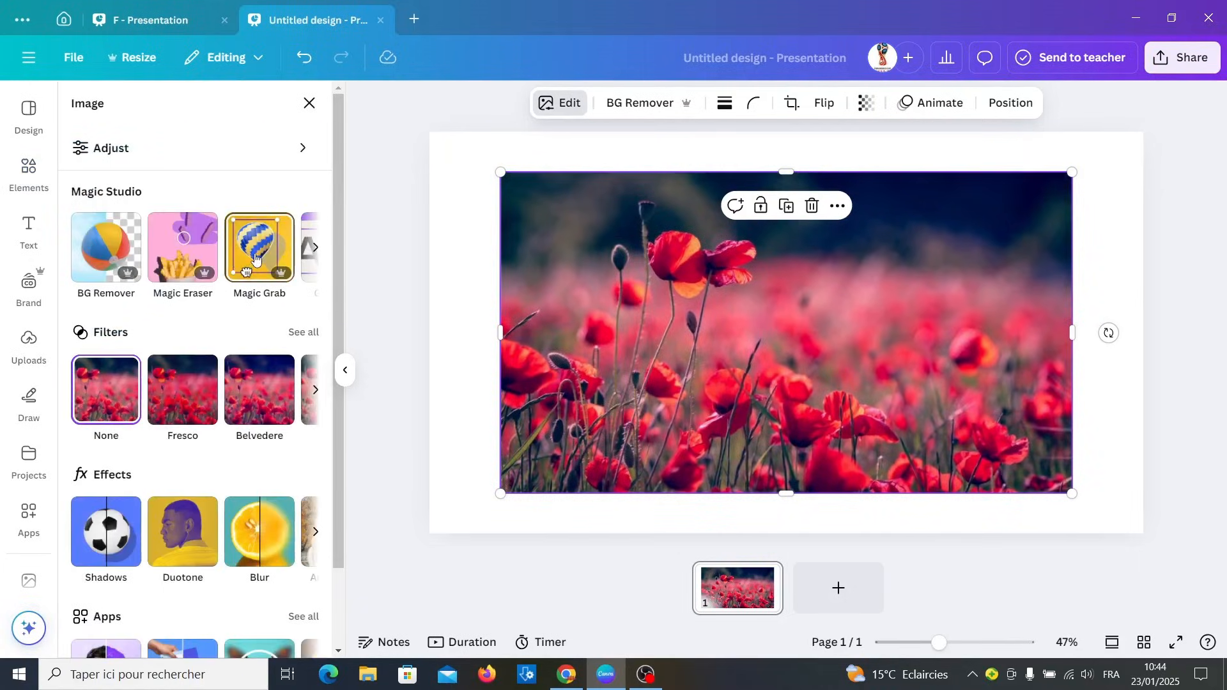
left_click(257, 248)
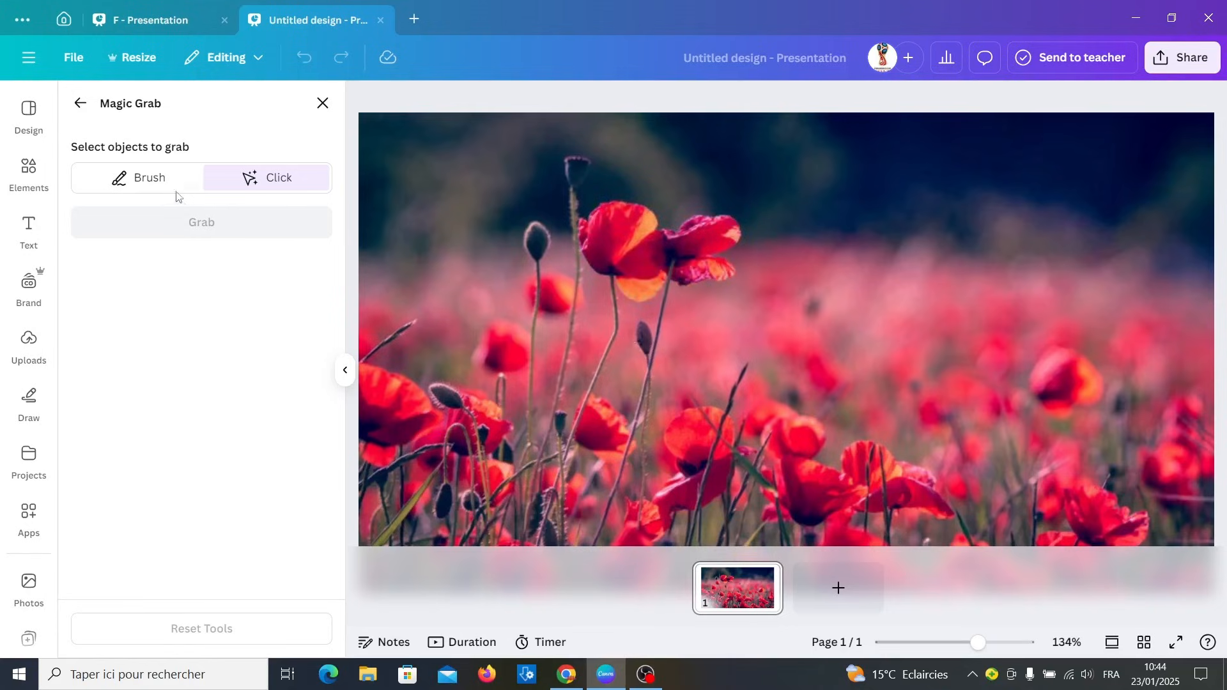
left_click(147, 177)
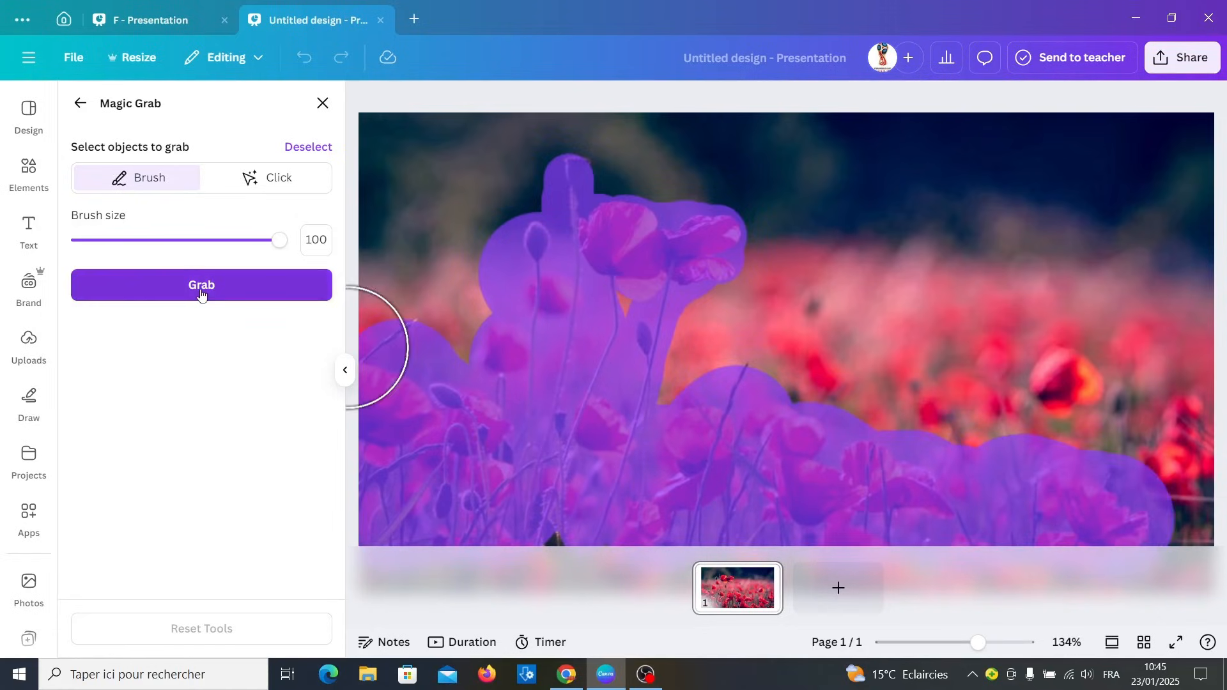
left_click(200, 284)
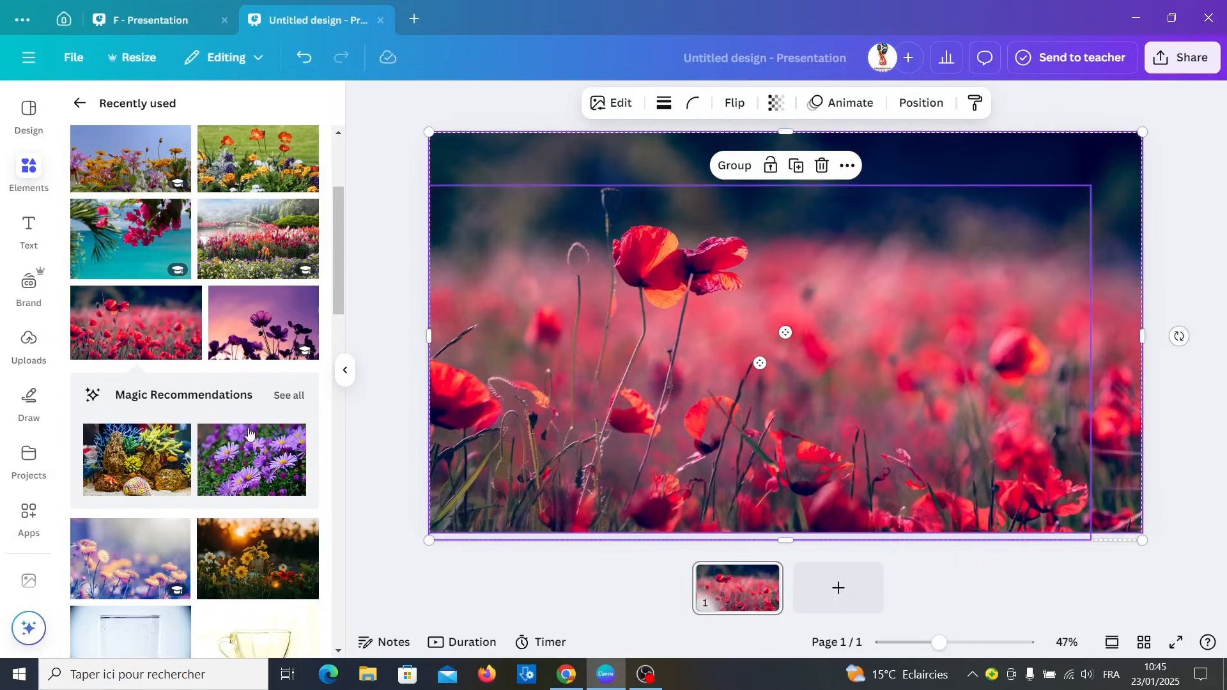
Add a heading reading 'F' and place it left of centre over the poppies.
left_click(27, 227)
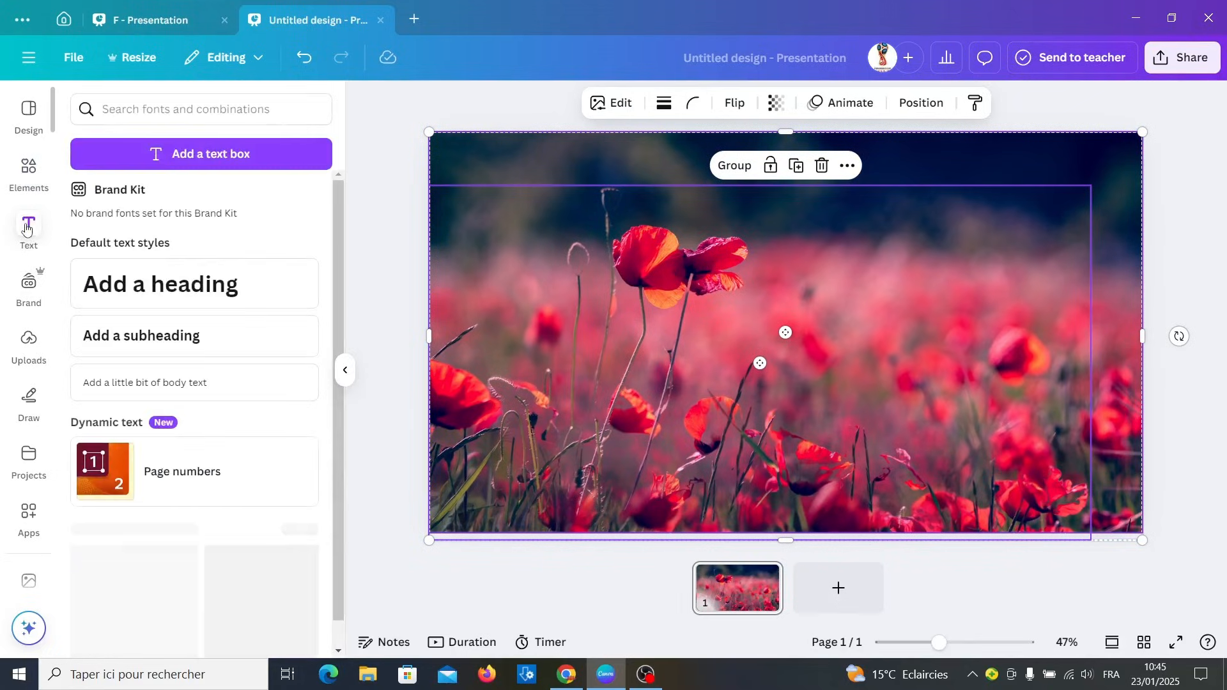
left_click(161, 284)
type("F")
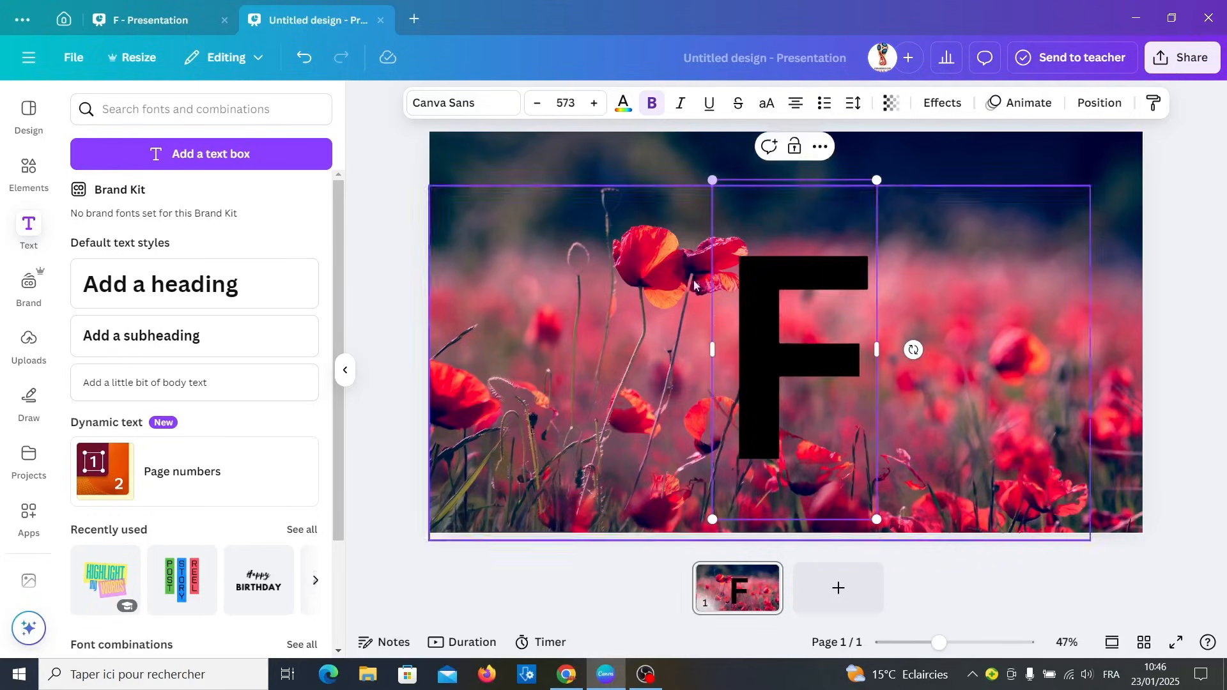
left_click(1185, 324)
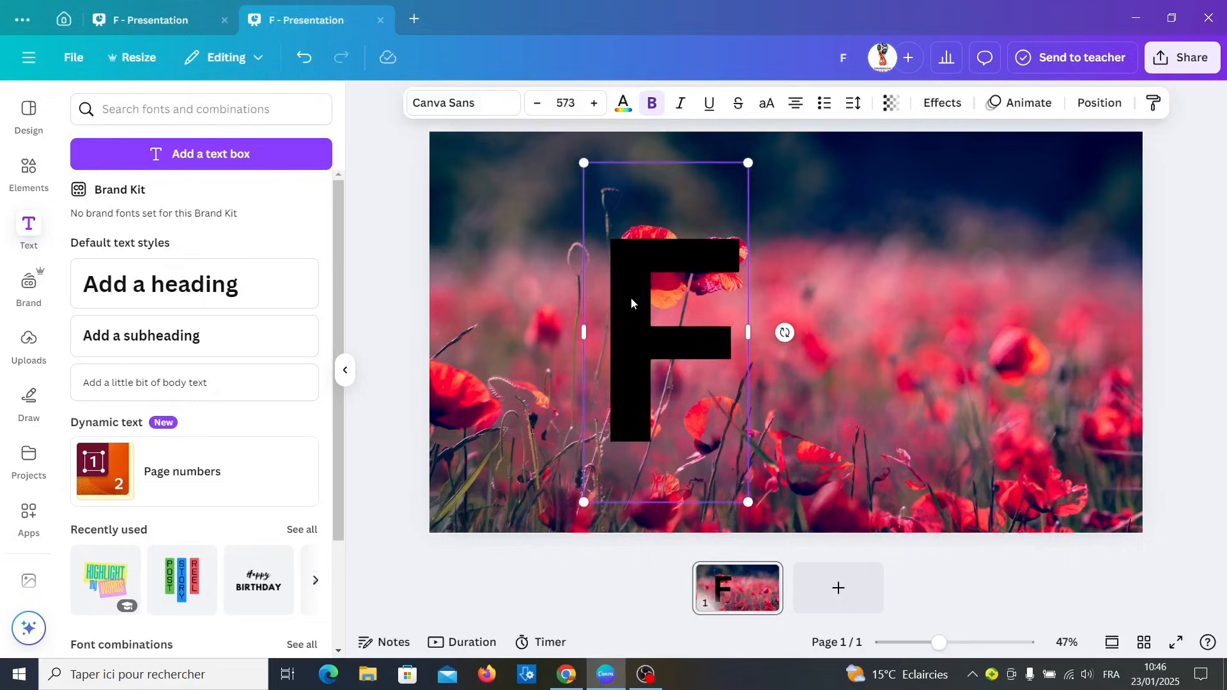
left_click(461, 102)
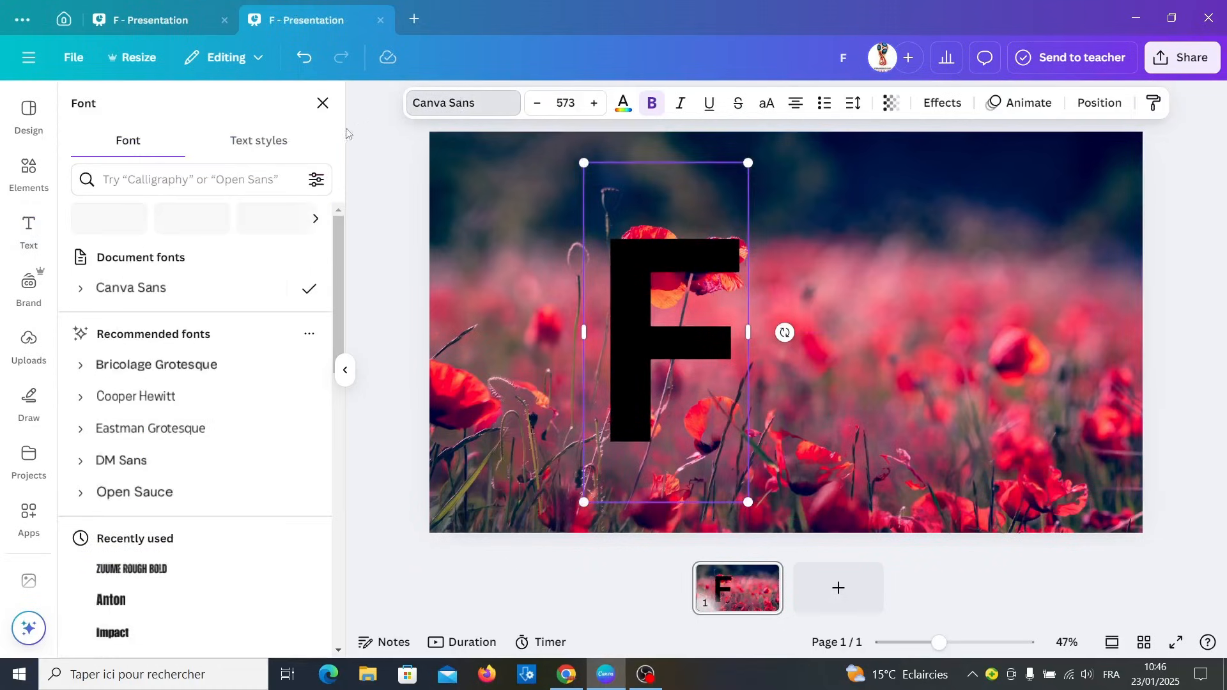
Set the letter F in Zuume Rough Bold and colour it white.
left_click(199, 179)
type("zuu")
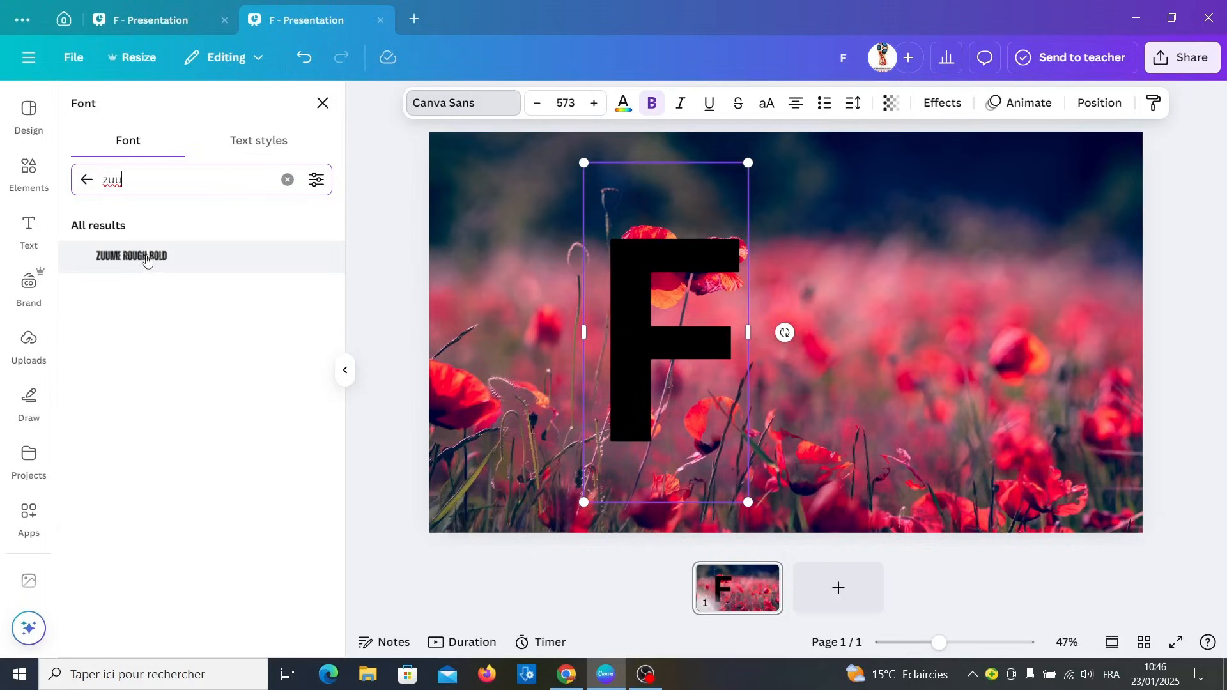
left_click(130, 258)
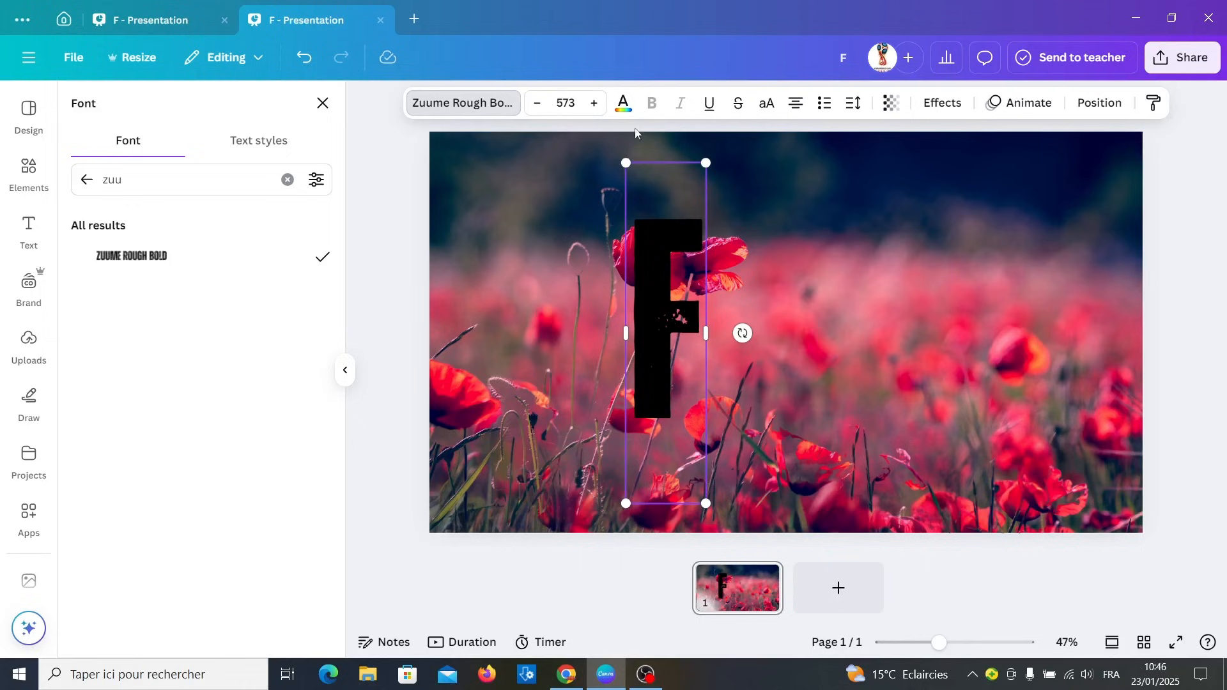
left_click(622, 102)
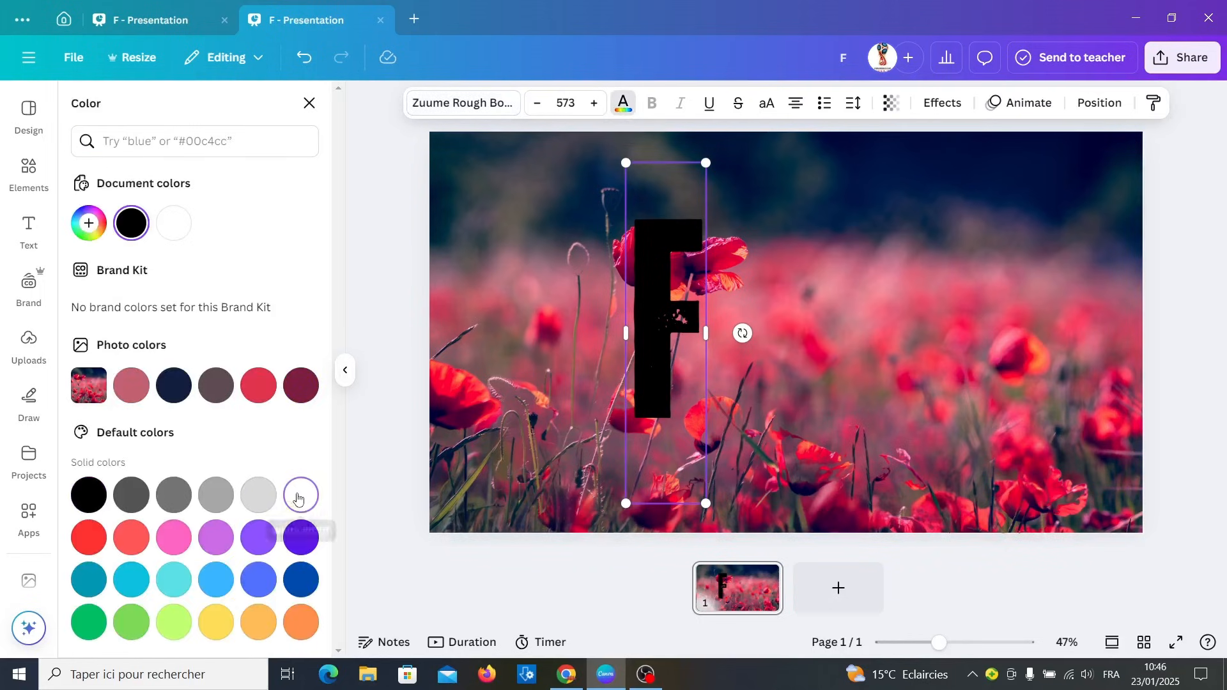
left_click(300, 494)
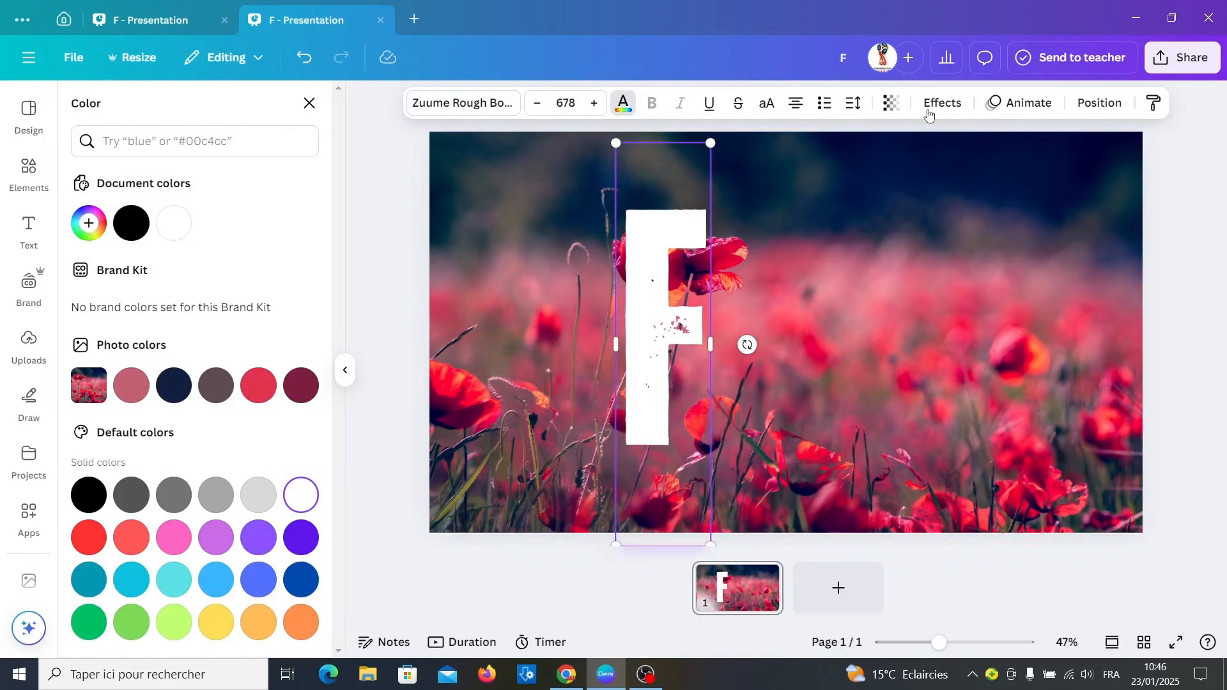
Give the F a black drop shadow with blur 34 and transparency 67.
left_click(941, 102)
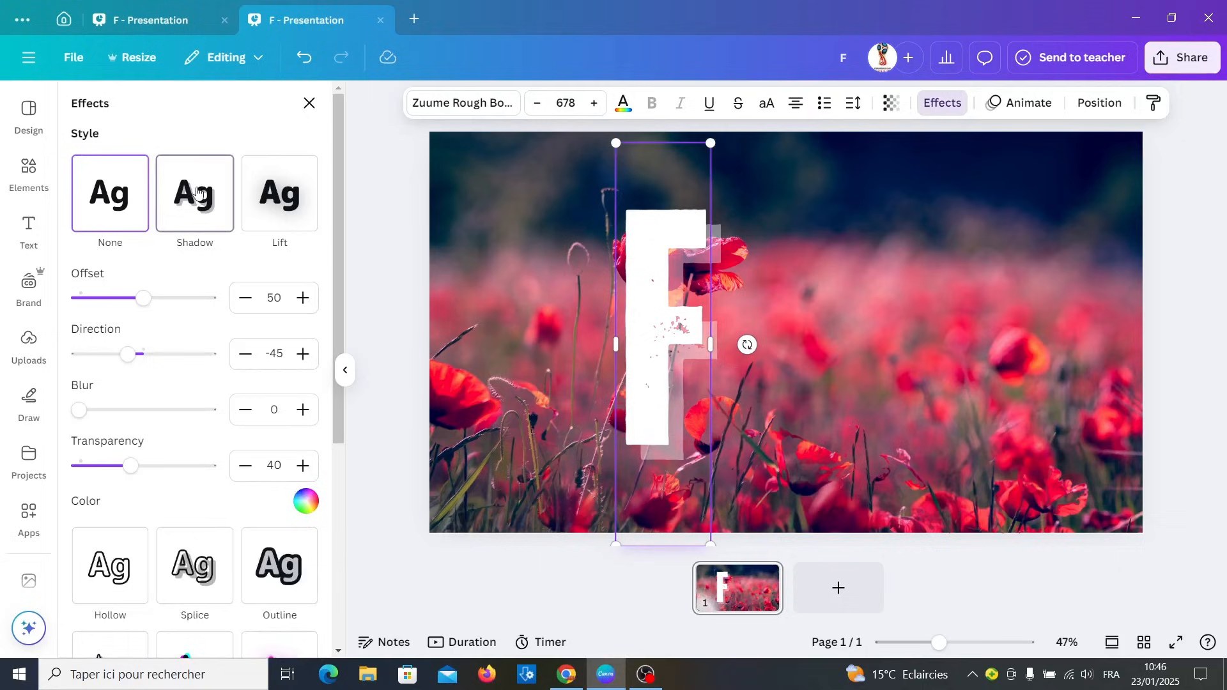
left_click(194, 192)
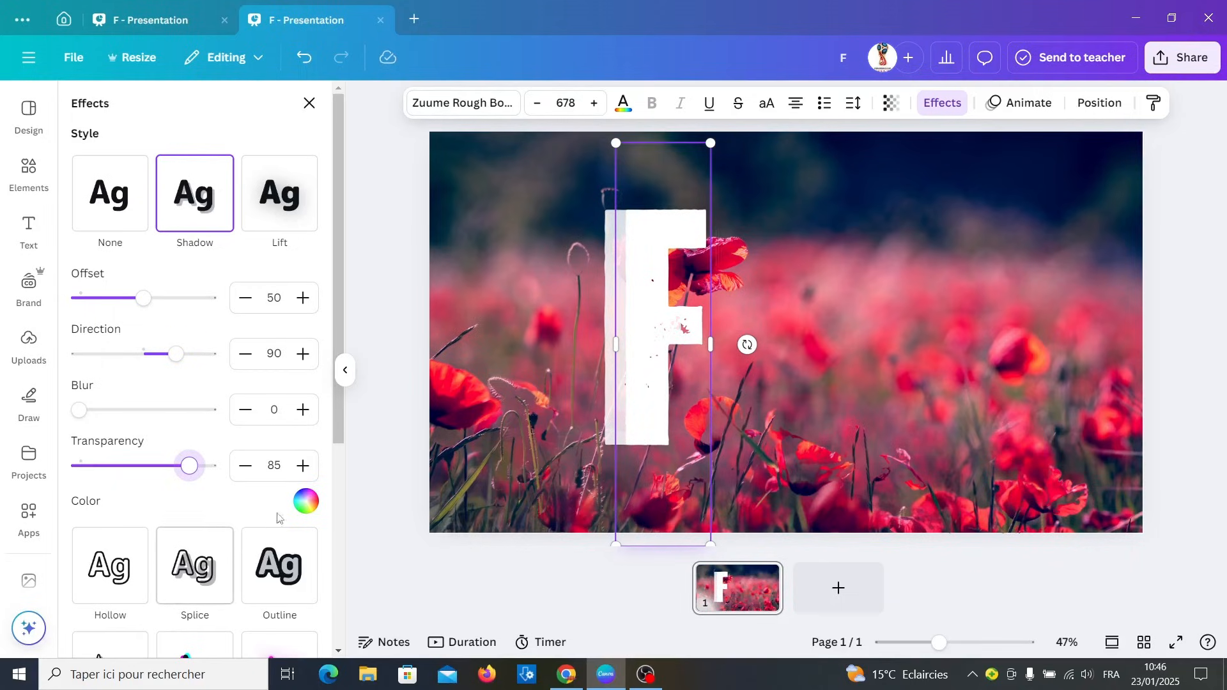
left_click(306, 501)
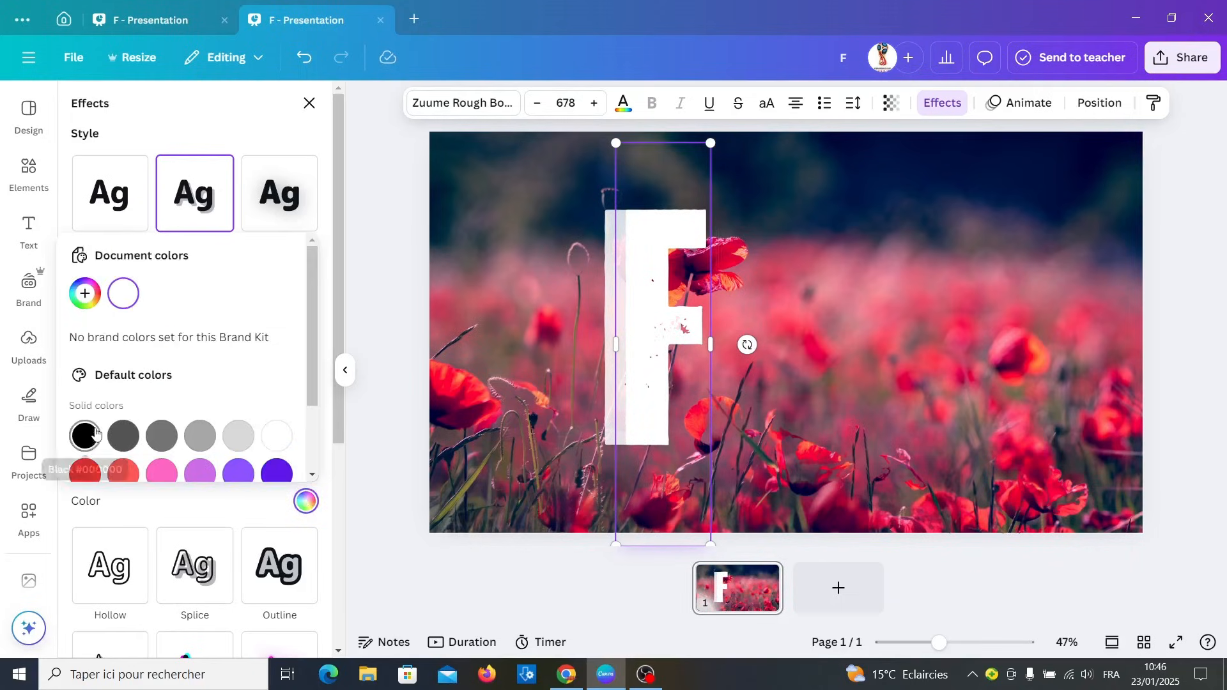
left_click(85, 435)
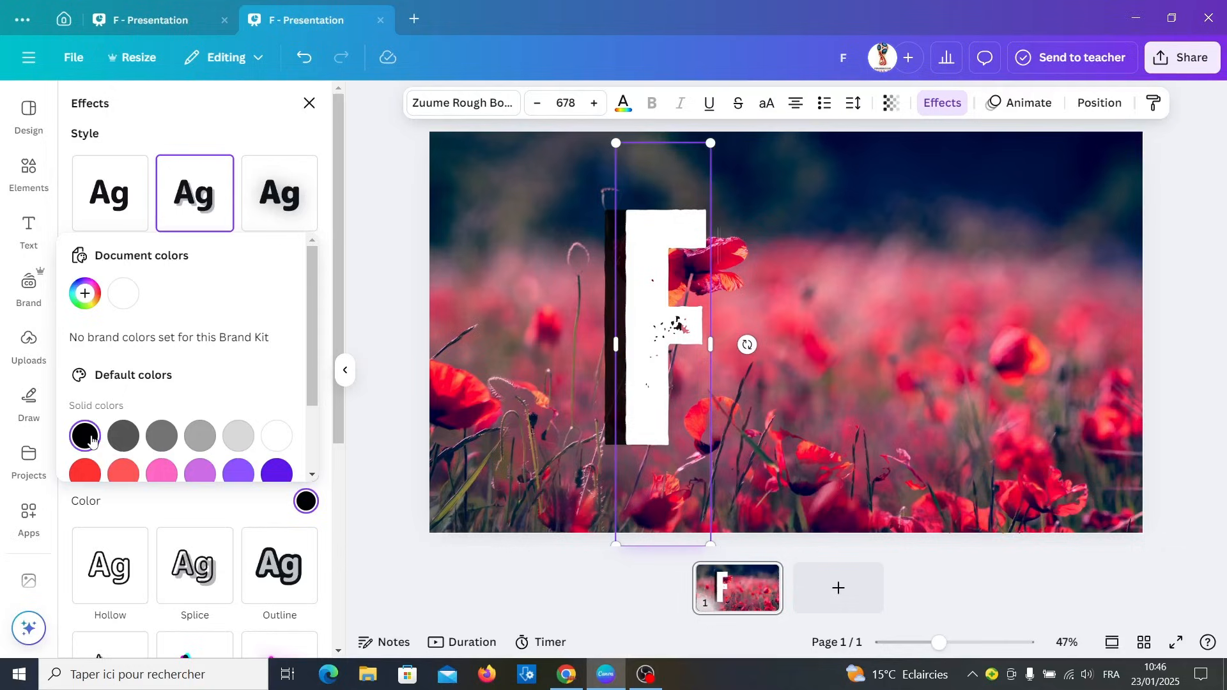
left_click(195, 193)
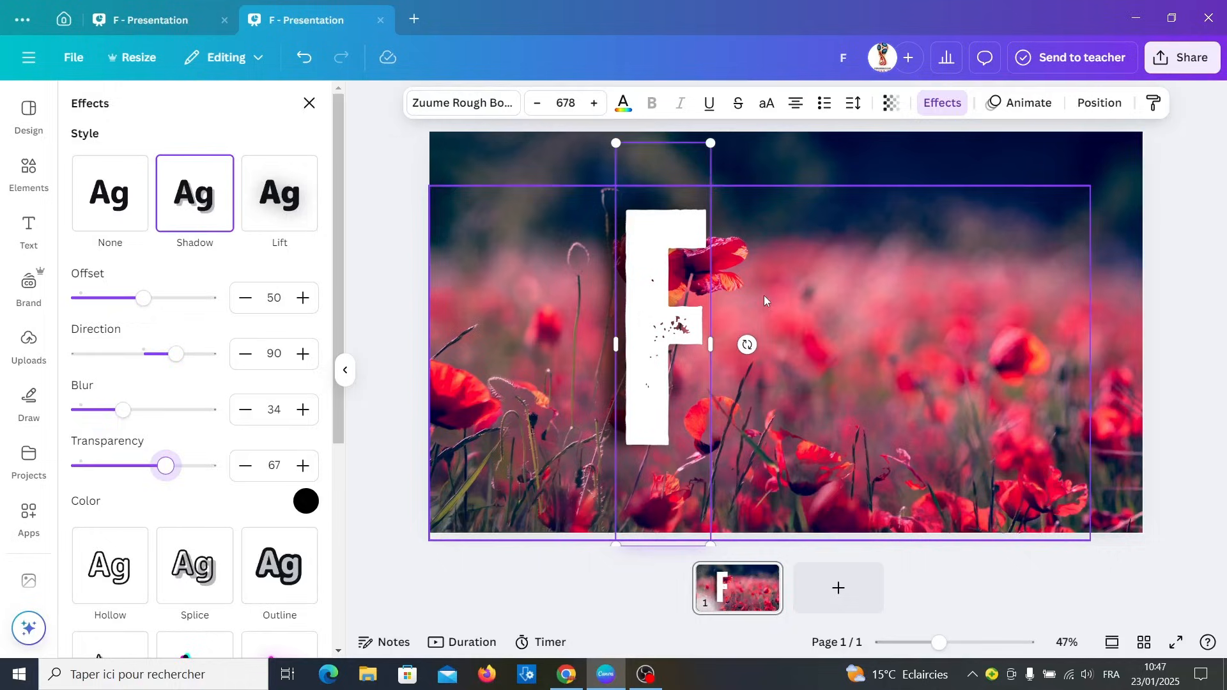
left_click(28, 229)
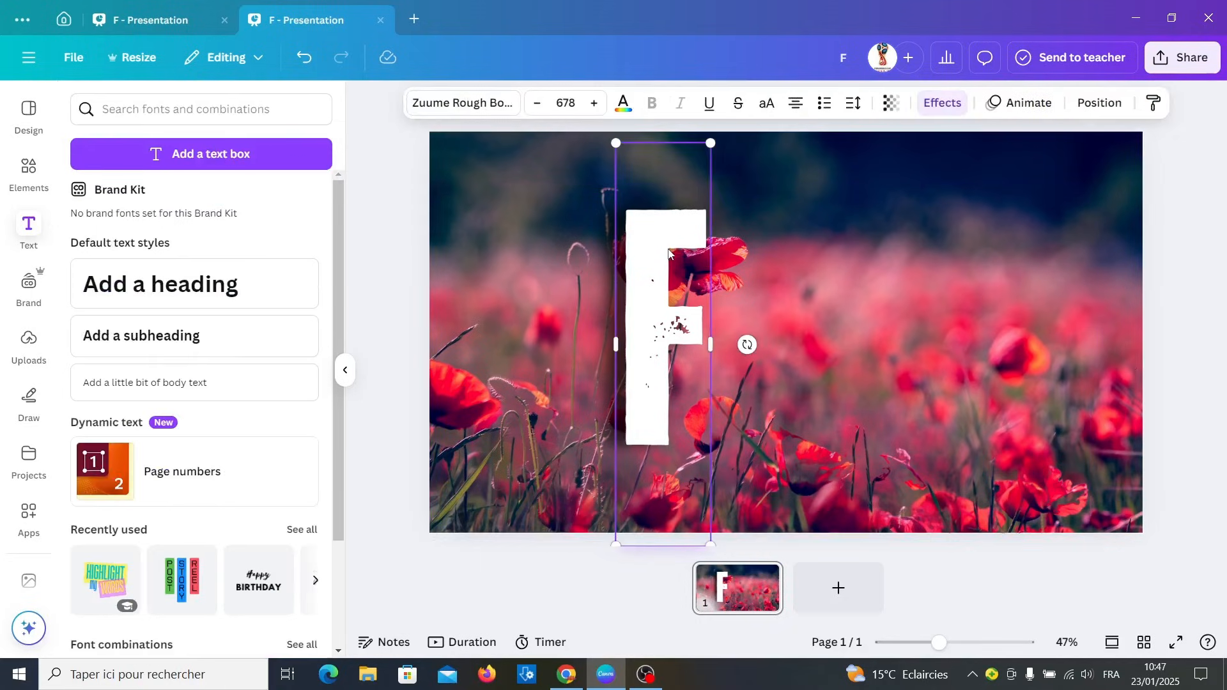
Duplicate the shadowed F to create copies for the letters O, W, E and R.
right_click(669, 254)
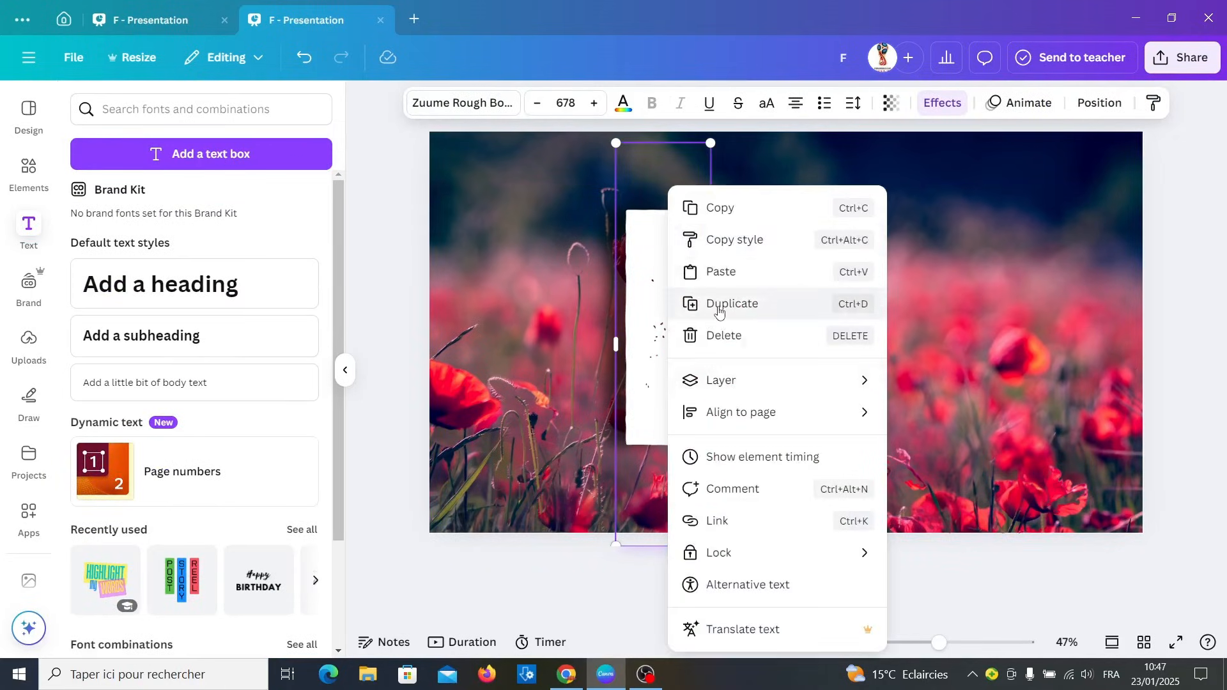
left_click(731, 304)
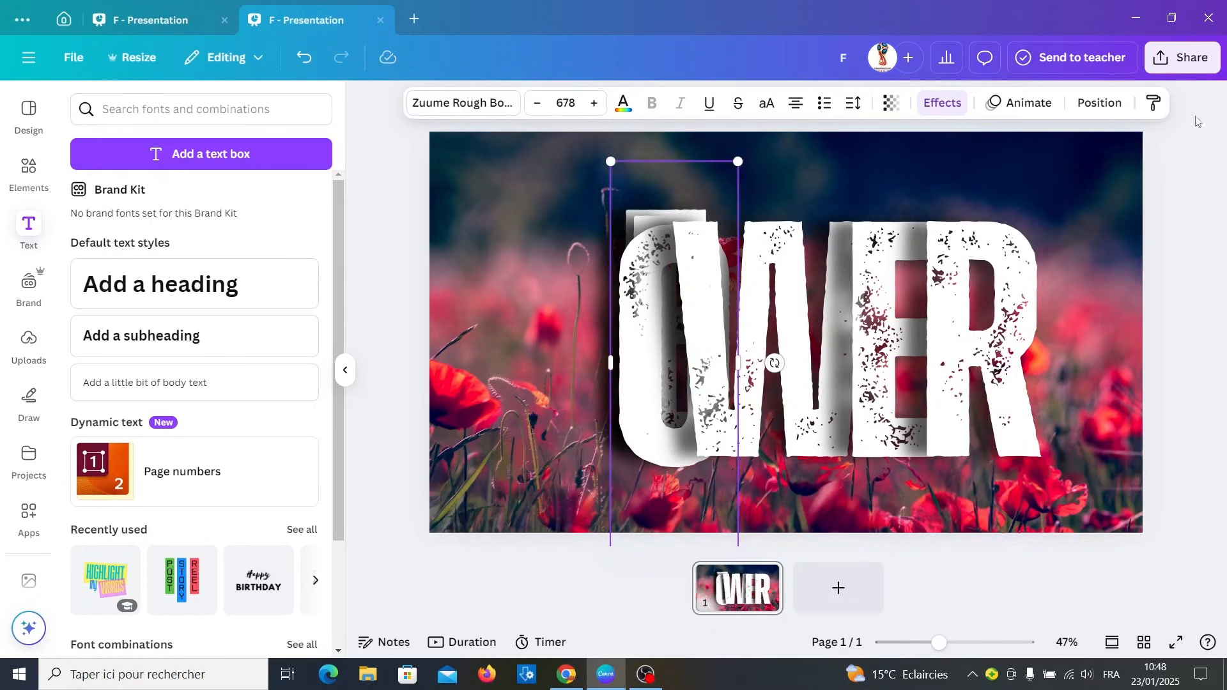
Arrange the letters into FLOWER and send them behind the poppy cutout in Layers.
left_click(1099, 102)
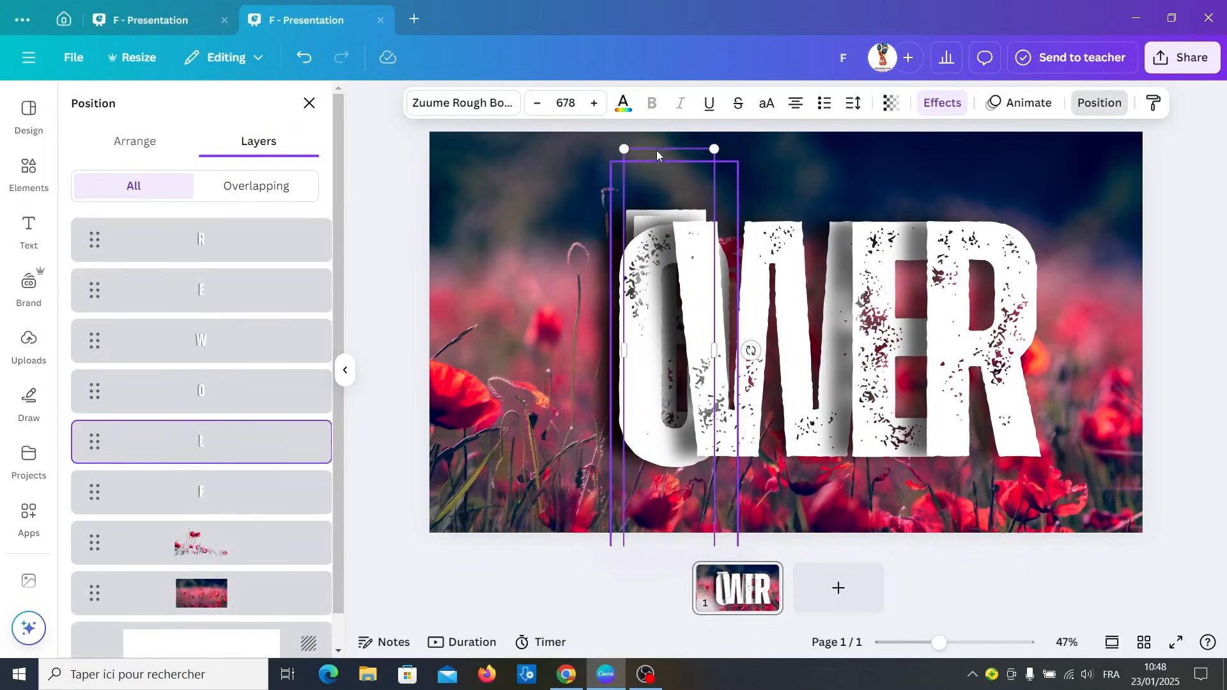
left_click(138, 141)
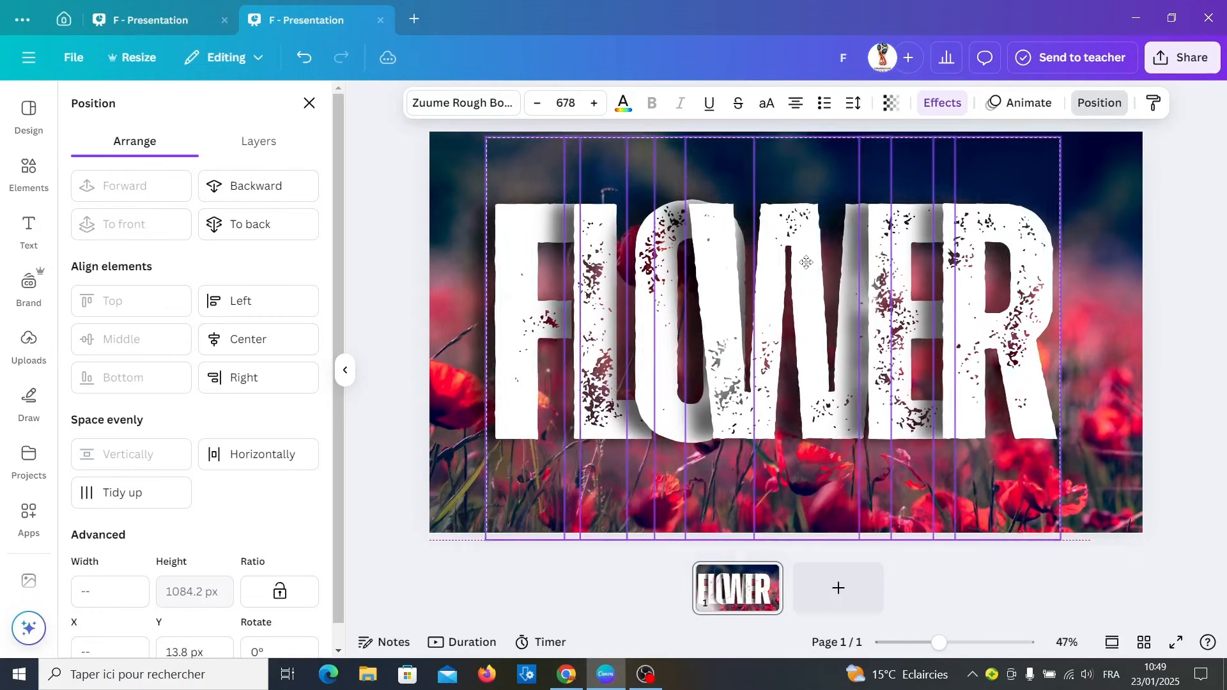
left_click(258, 186)
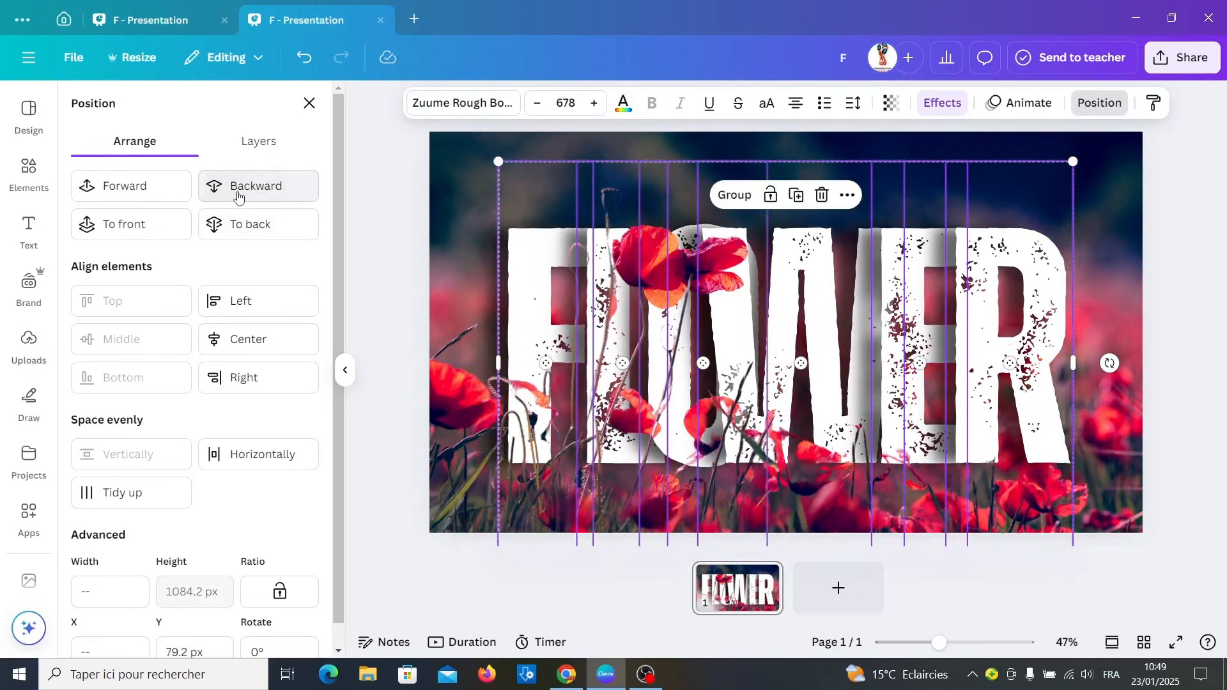
left_click(28, 231)
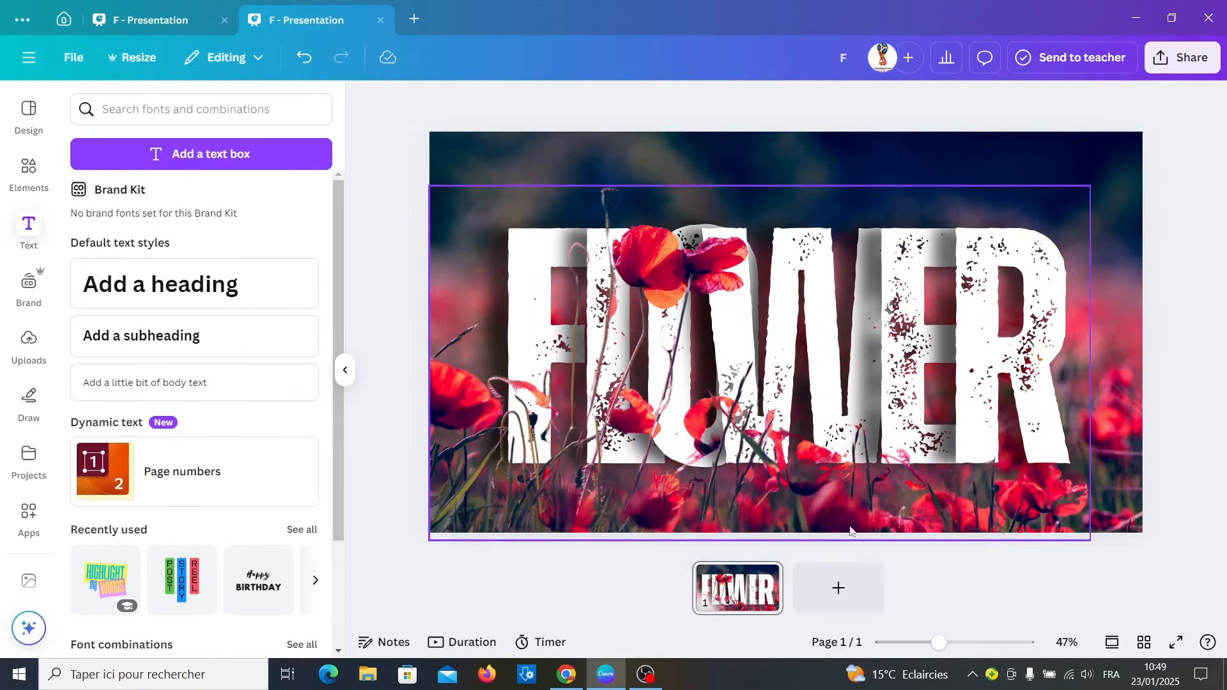
mouse_move(736, 478)
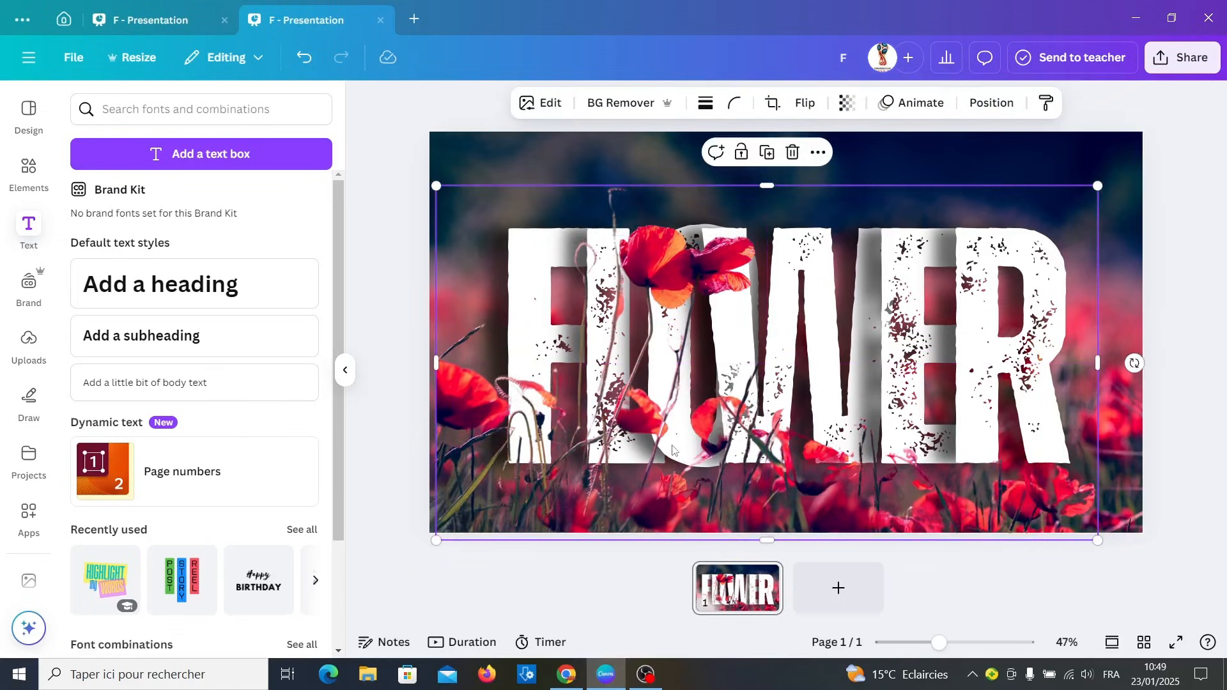
Select the six FLOWER letter layers in the Layers list and group them.
left_click(990, 102)
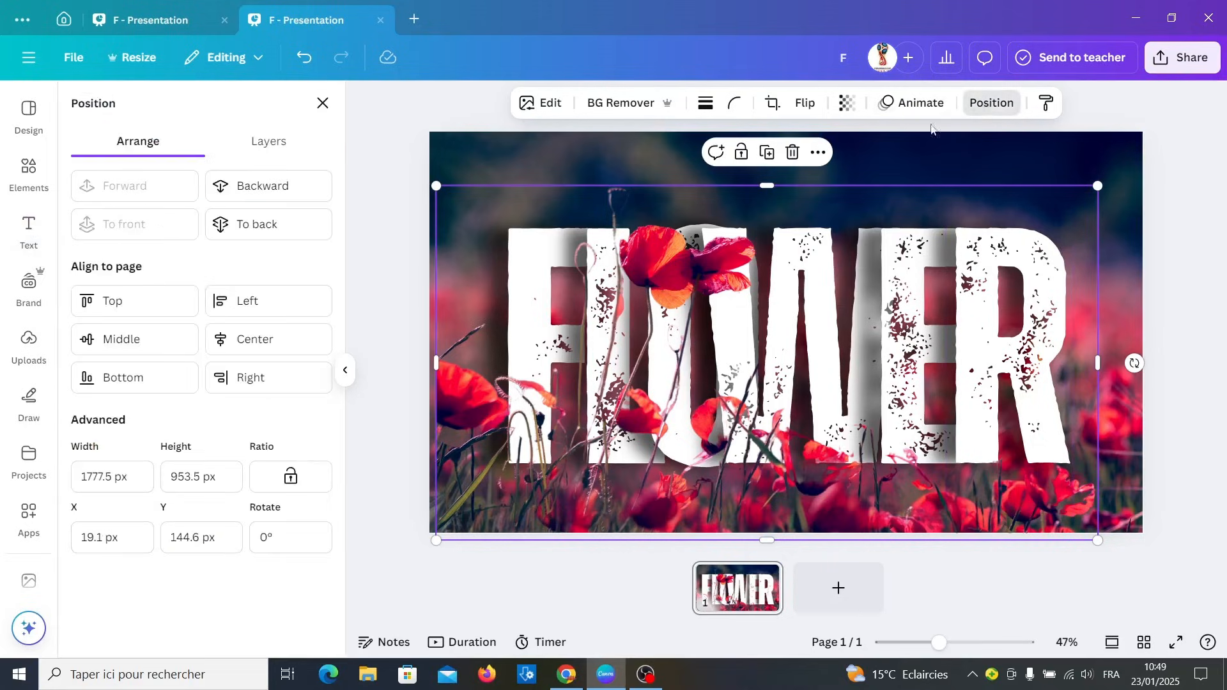
left_click(258, 141)
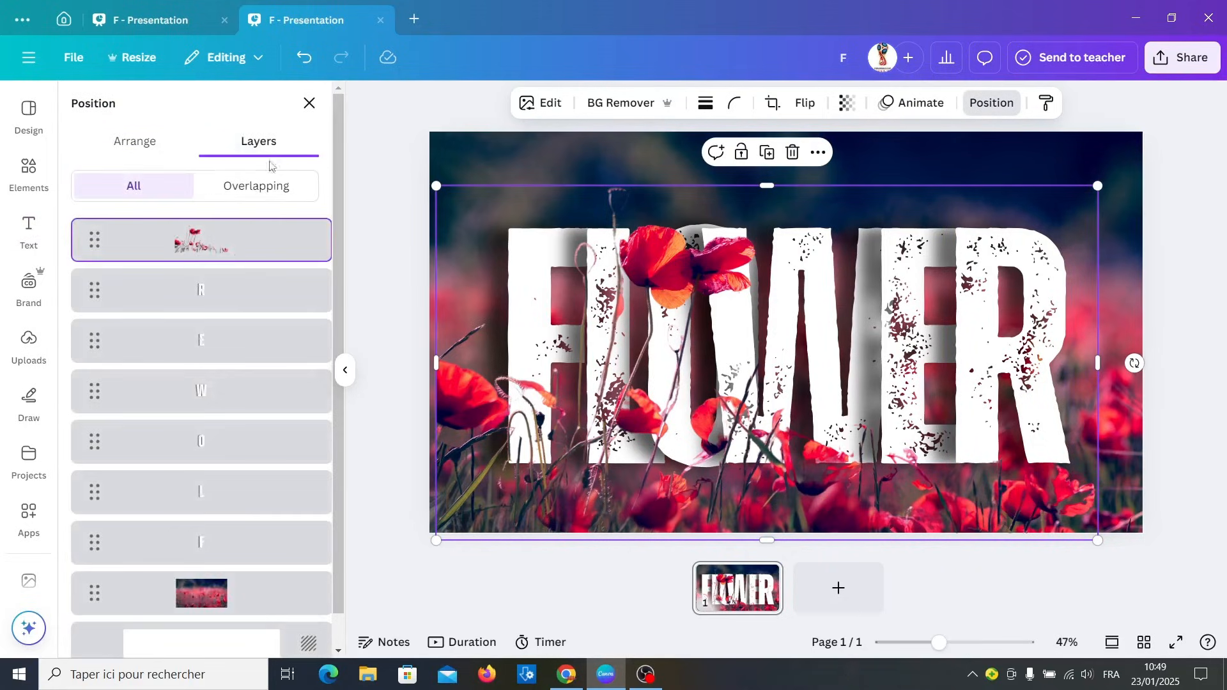
left_click(200, 290)
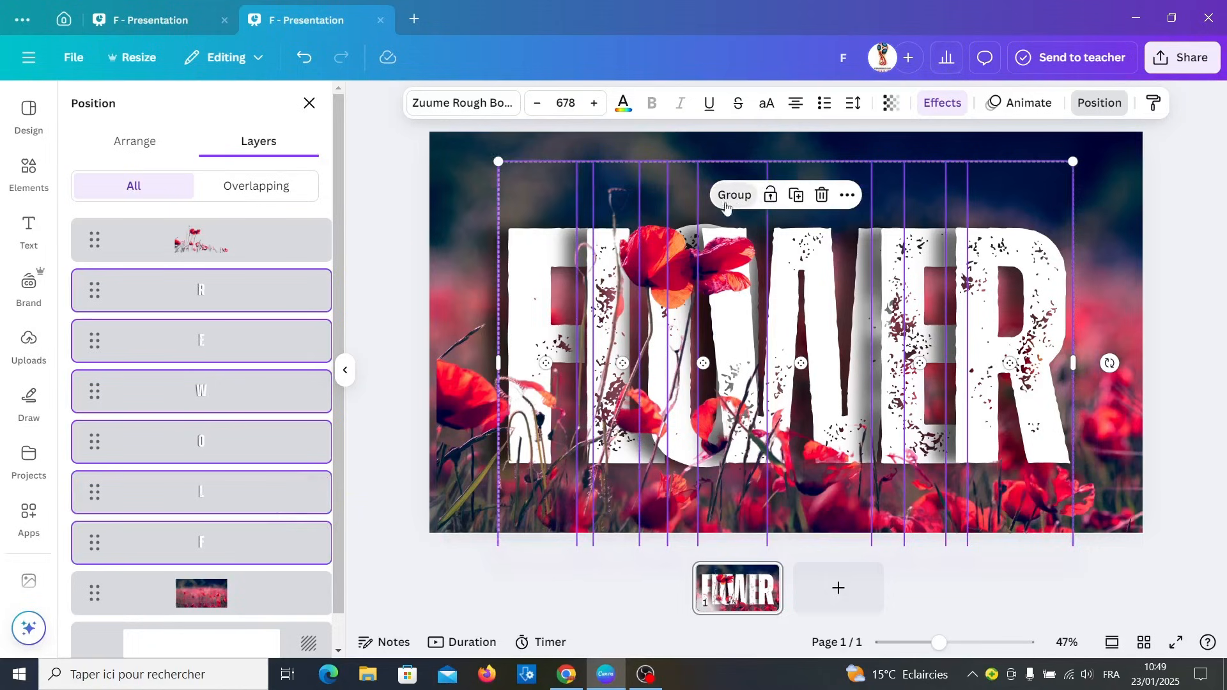
left_click(733, 195)
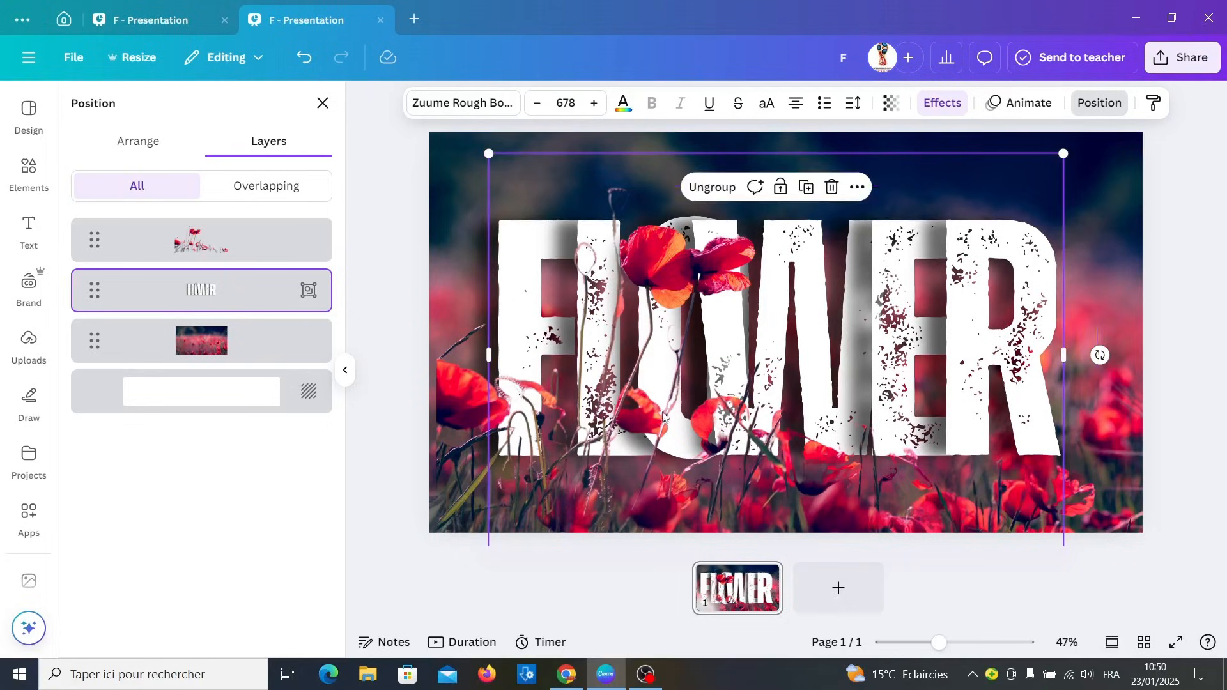
left_click(28, 231)
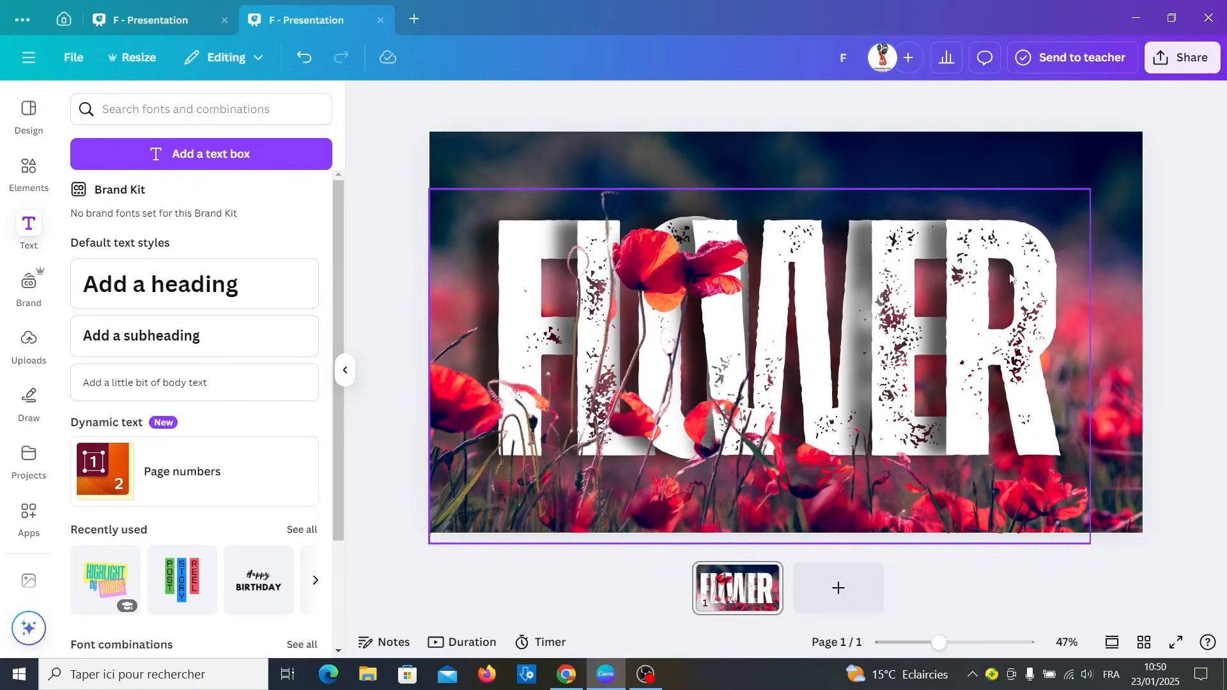
mouse_move(956, 353)
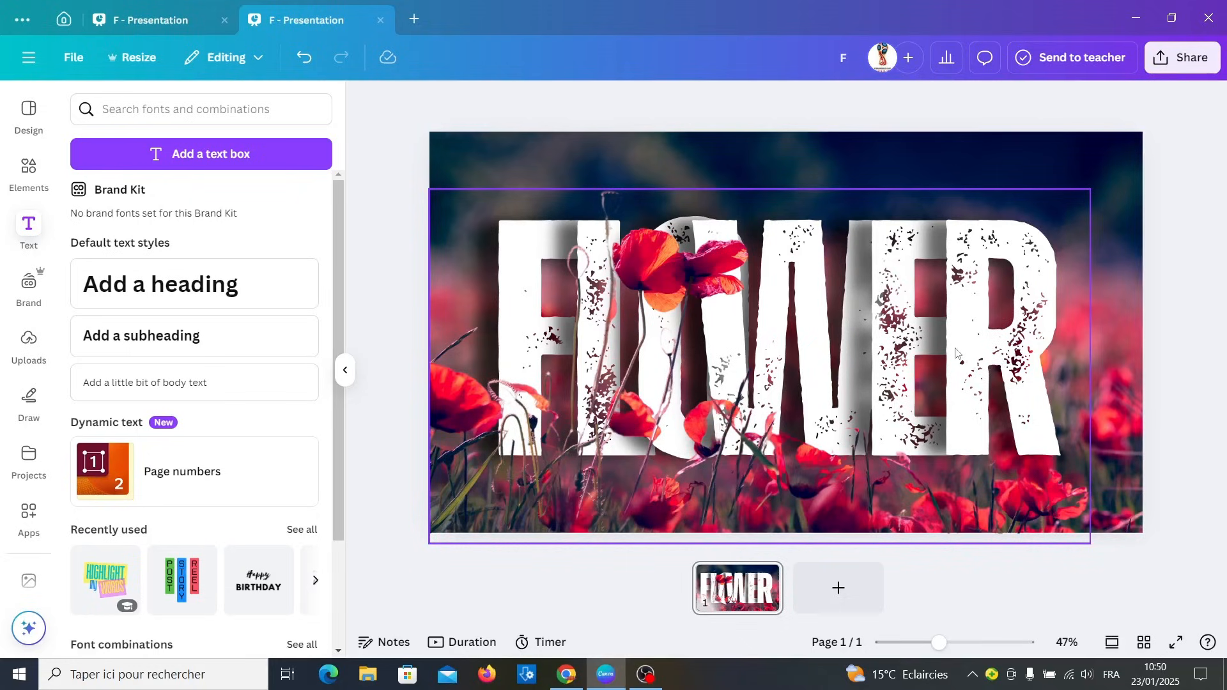